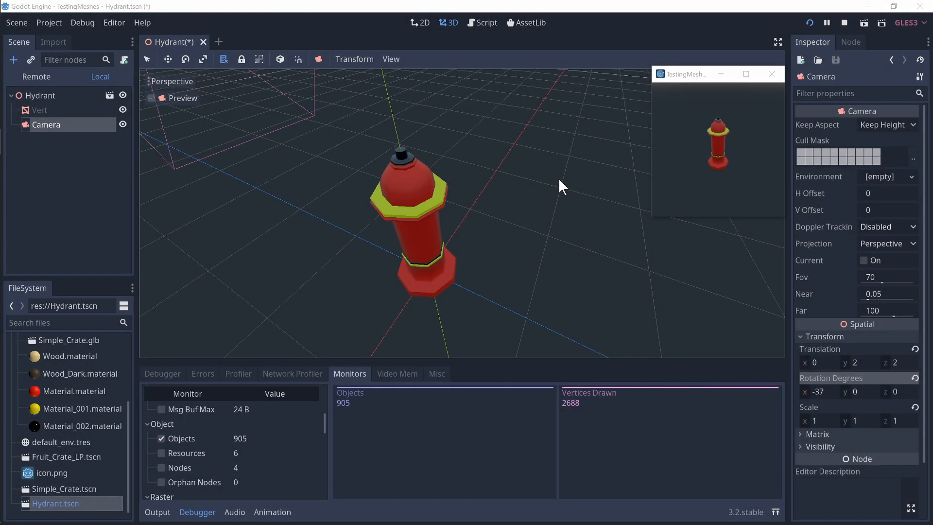
pyautogui.moveTo(623, 387)
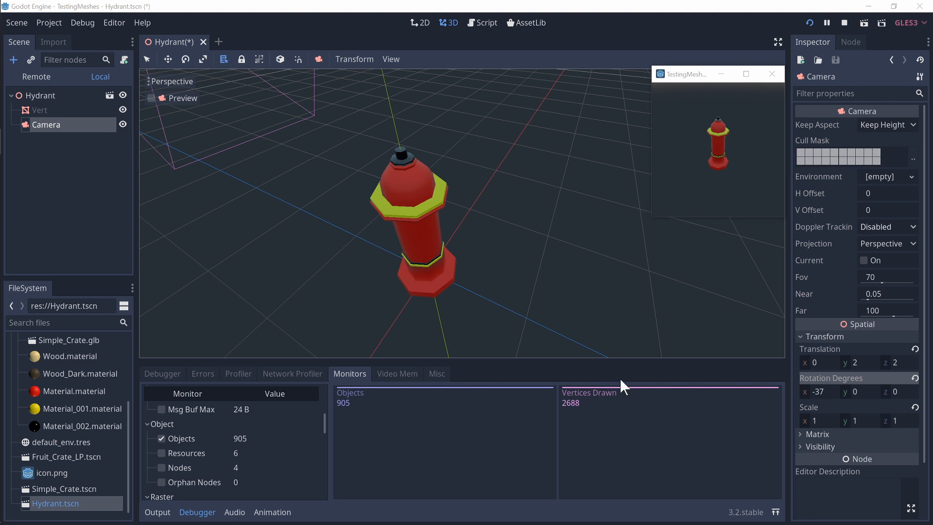
pyautogui.moveTo(645, 412)
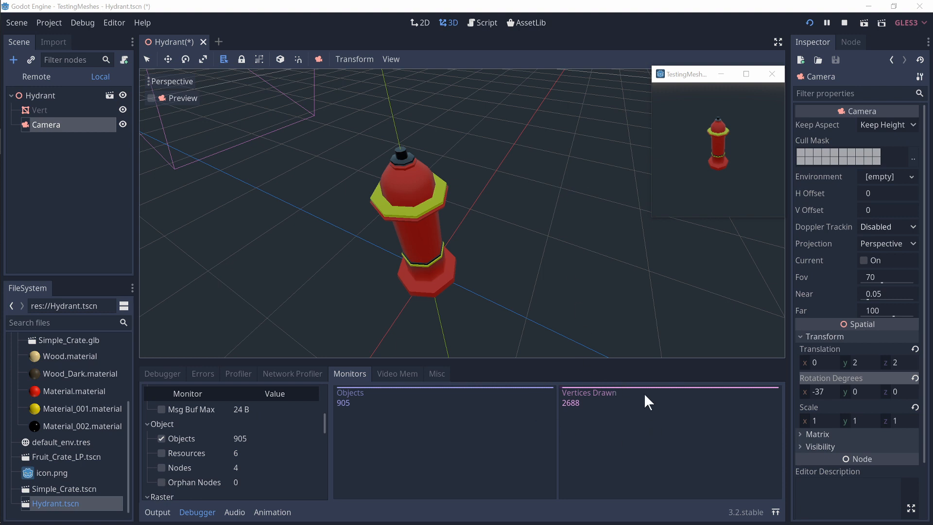
pyautogui.moveTo(642, 404)
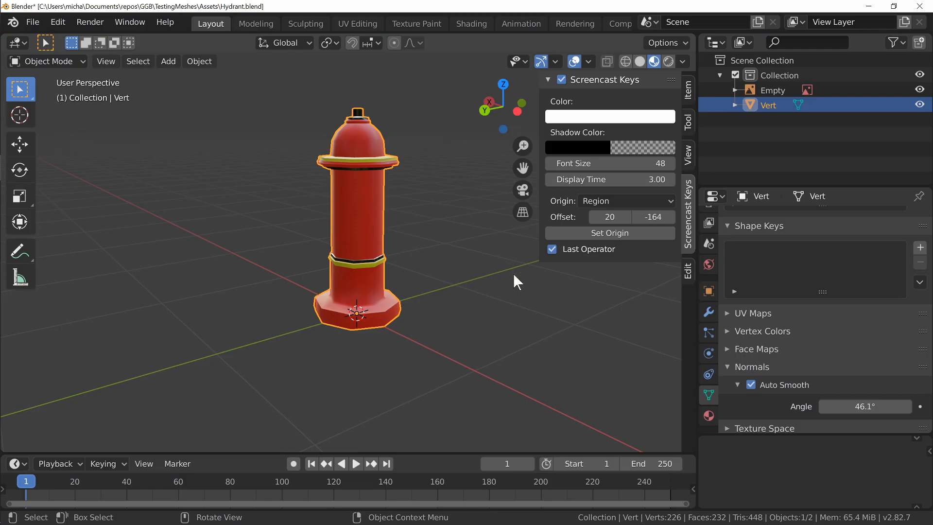
# Orbit the viewport to inspect the 226-vertex hydrant from another angle.
pyautogui.moveTo(515, 281); pyautogui.dragTo(592, 379)
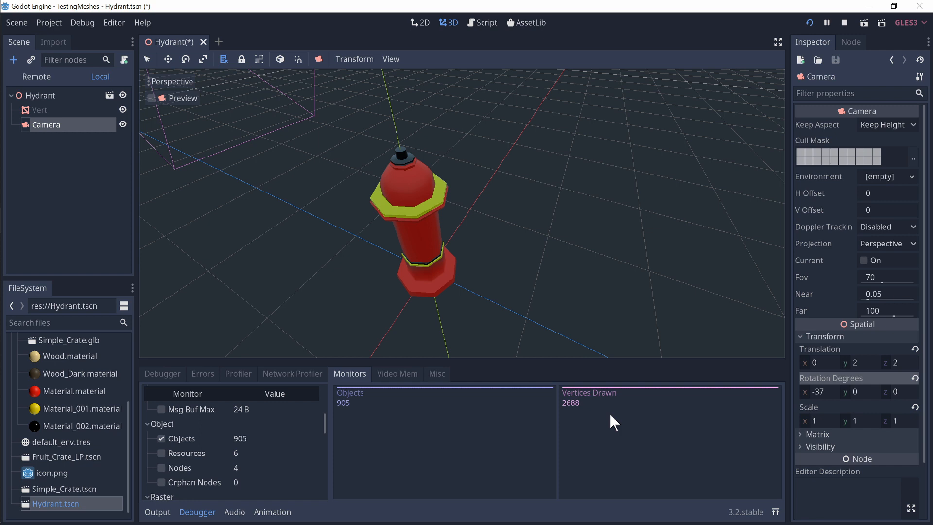
pyautogui.moveTo(287, 134)
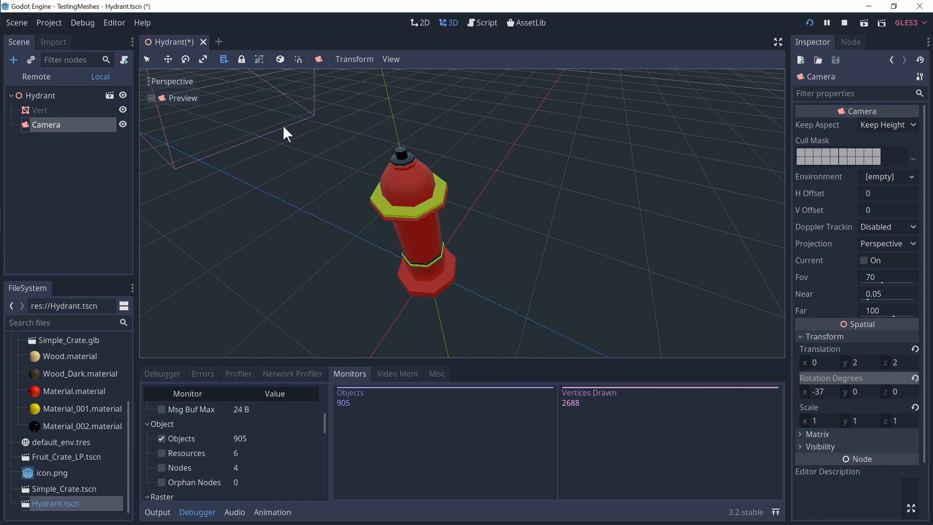
pyautogui.moveTo(302, 135)
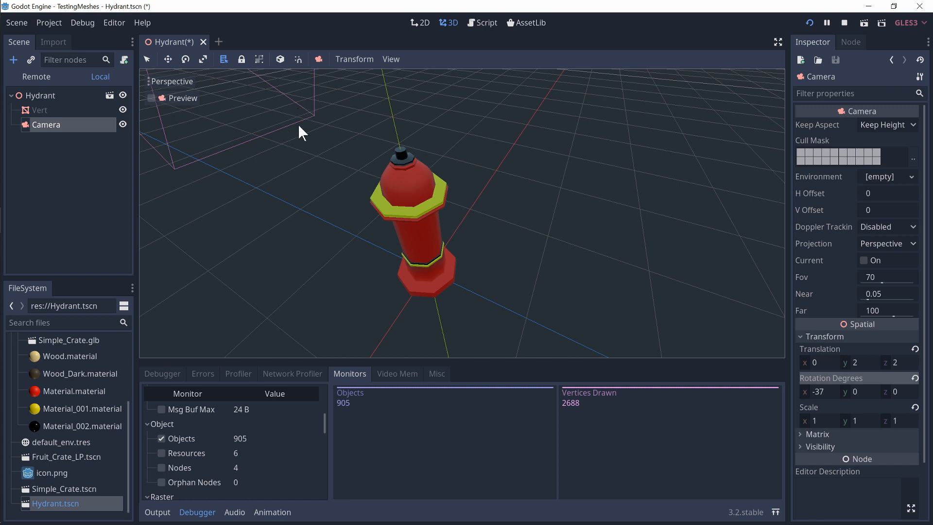
pyautogui.moveTo(818, 395)
pyautogui.write('.17')
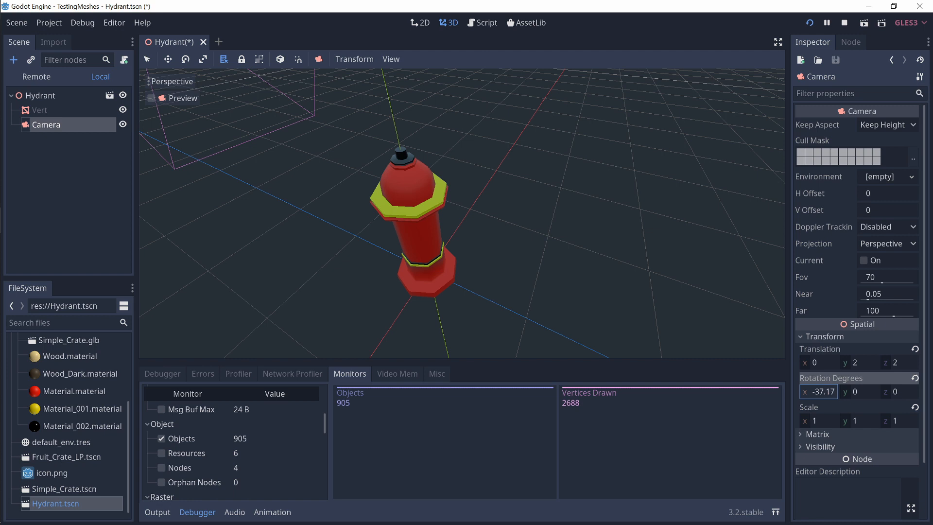
# Set the camera's X rotation to -60 then -110 degrees, watching Vertices Drawn fall to 0.
pyautogui.write('-60')
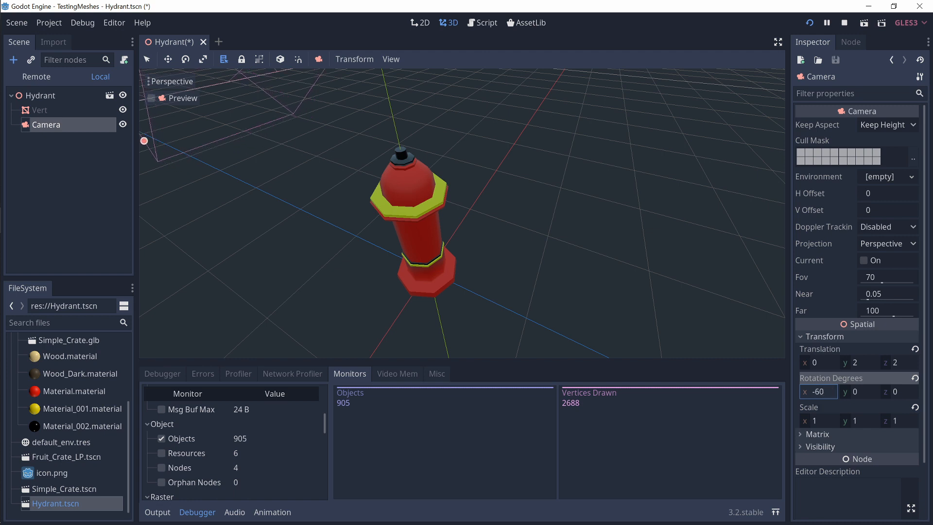
pyautogui.write('-110')
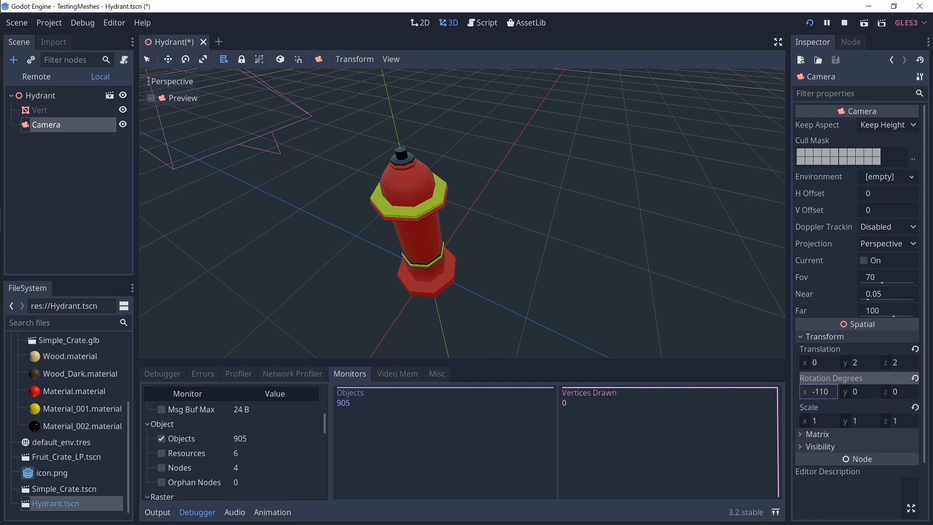
pyautogui.moveTo(556, 430)
pyautogui.write('-45')
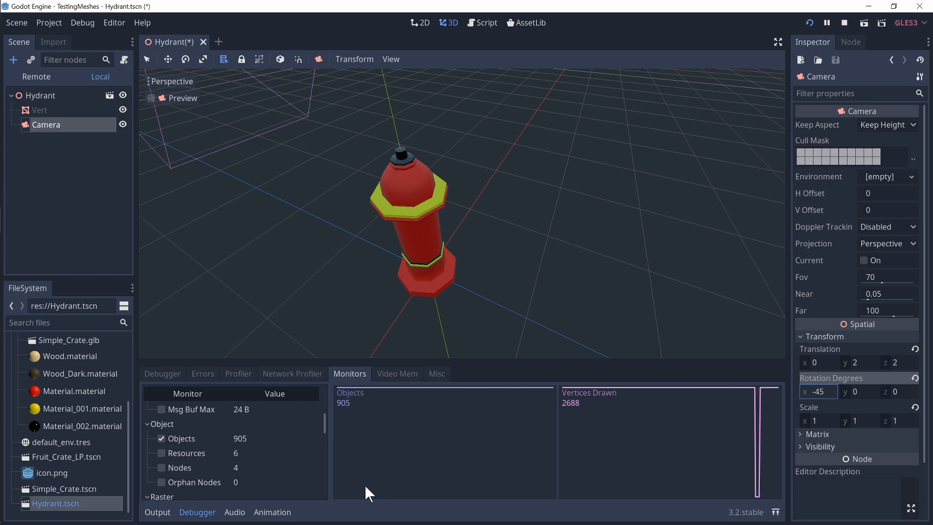
pyautogui.moveTo(353, 399)
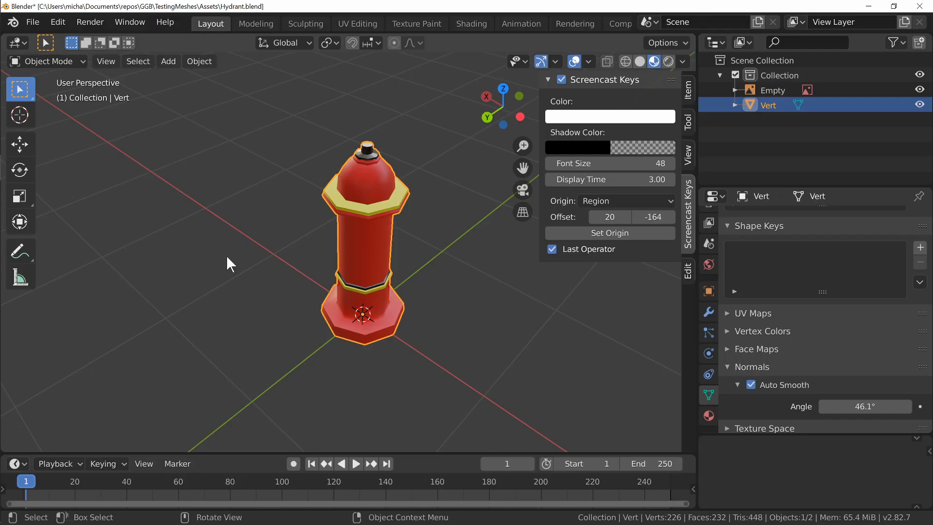
pyautogui.moveTo(423, 309)
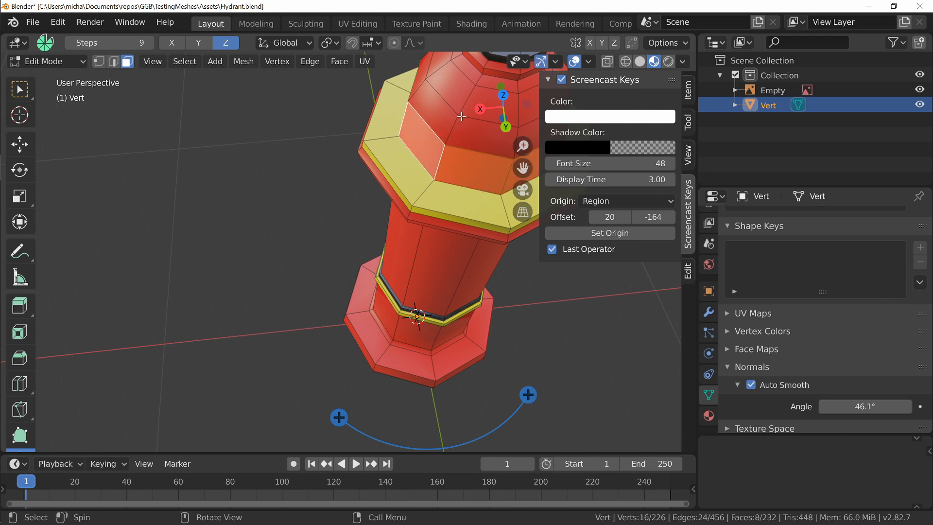
# Start a fresh empty Blender scene and bring up the import format list.
pyautogui.scroll(-3)
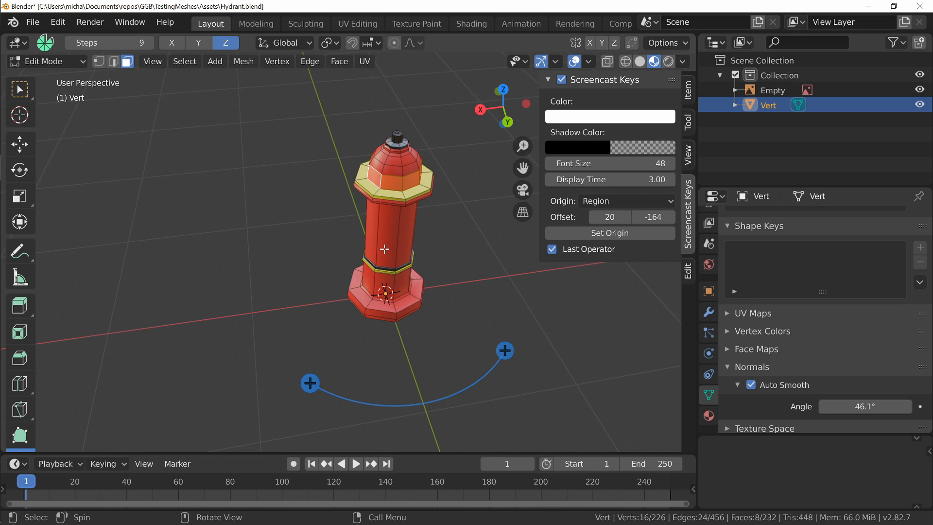
pyautogui.moveTo(439, 182)
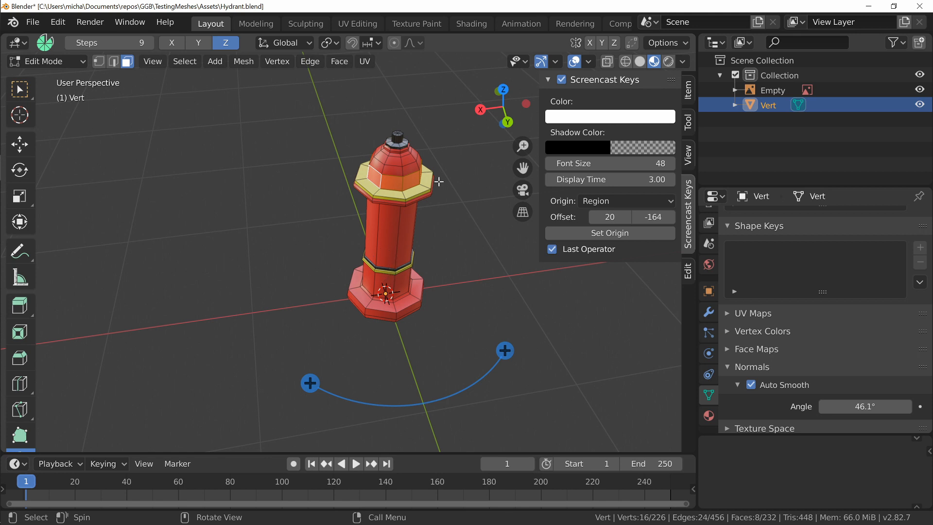
pyautogui.moveTo(332, 118)
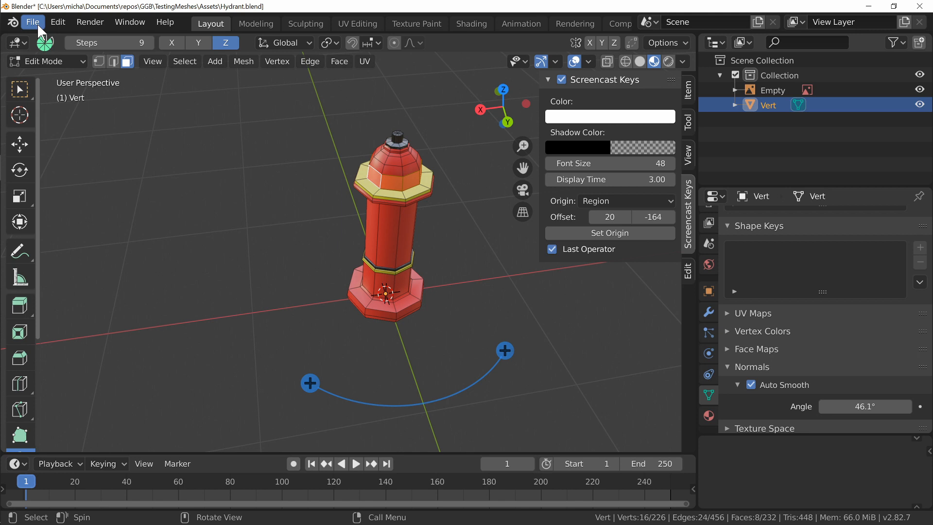
pyautogui.click(32, 22)
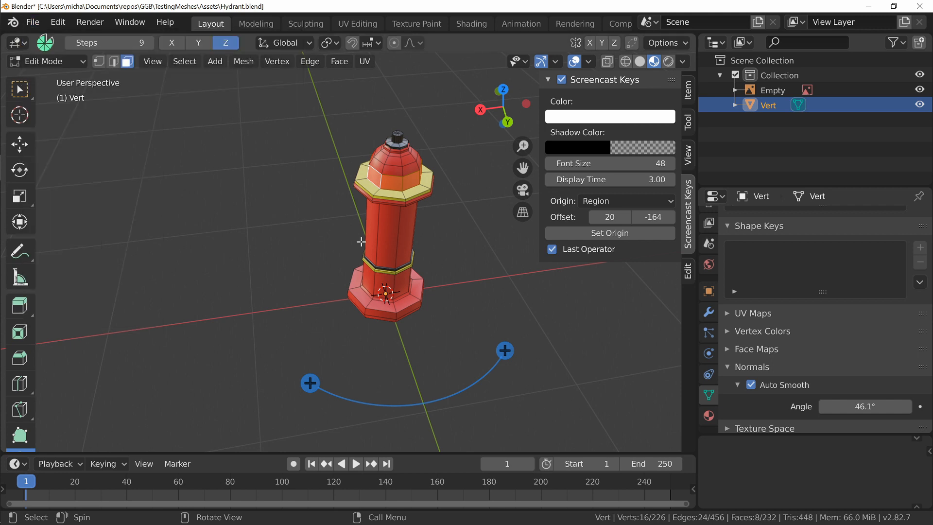
pyautogui.moveTo(507, 325)
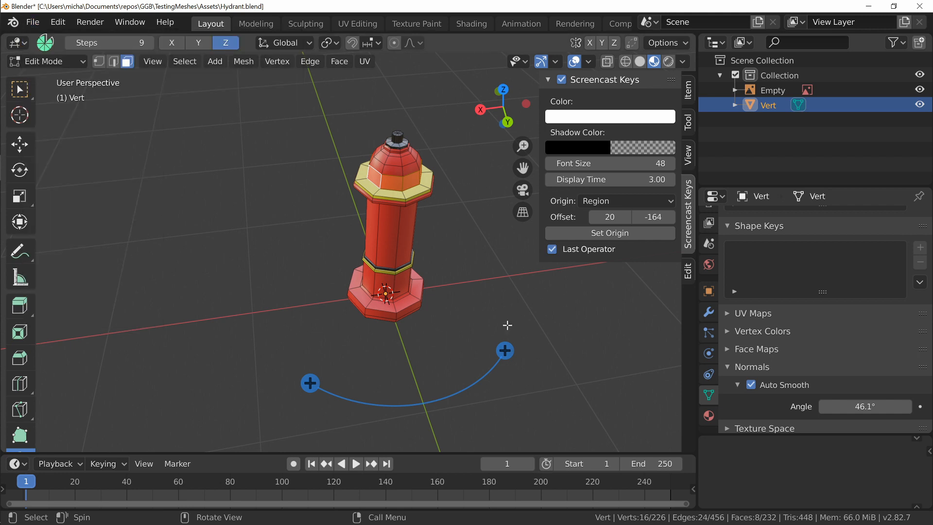
pyautogui.press('alt+tab')
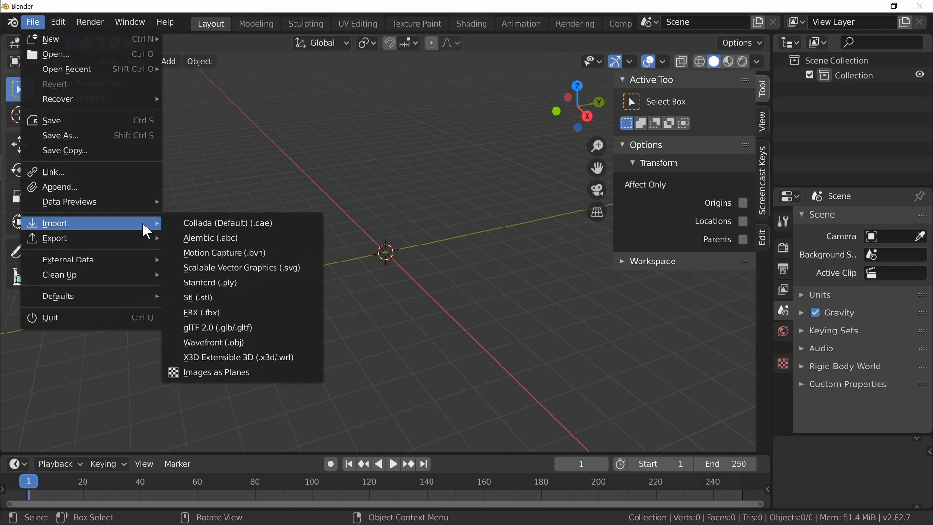
# Import the hydrant glTF 2.0 file from Assets and enter Edit Mode on its 394-vertex mesh.
pyautogui.click(217, 328)
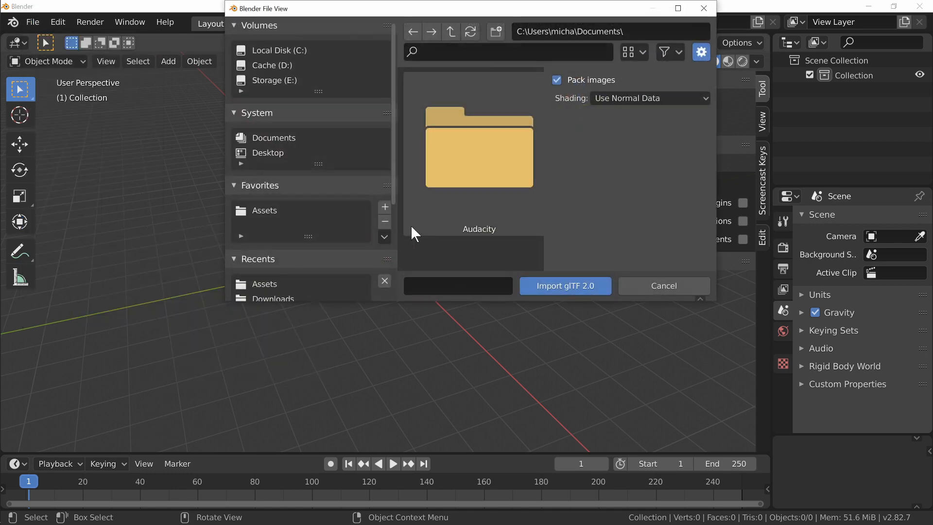
pyautogui.scroll(-3)
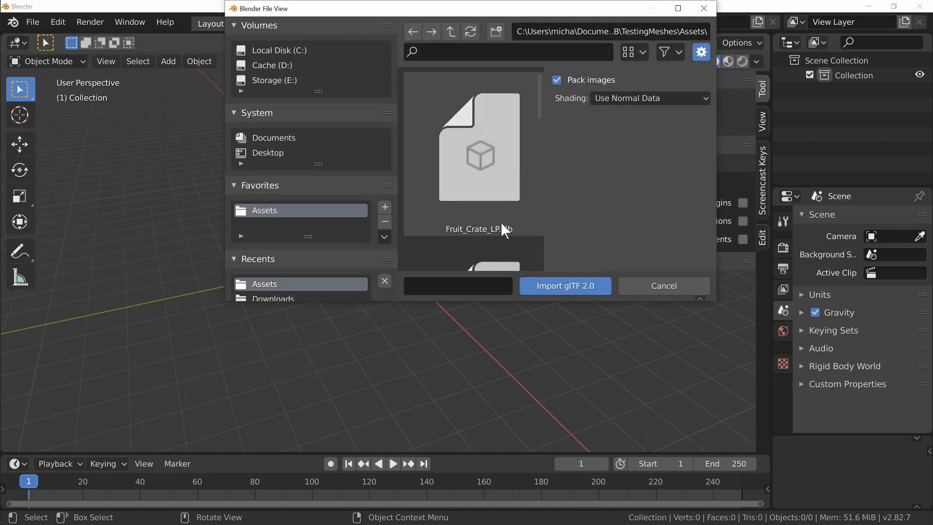
pyautogui.click(566, 286)
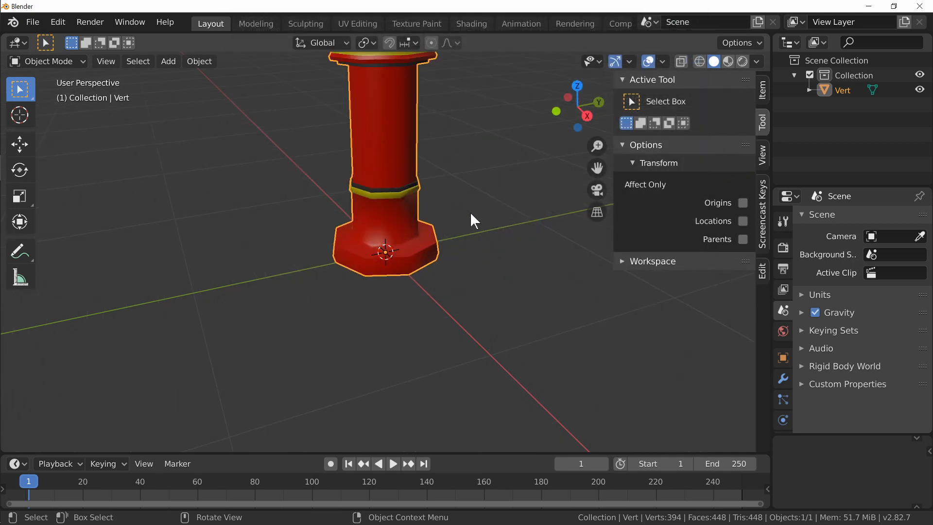
pyautogui.press('Tab')
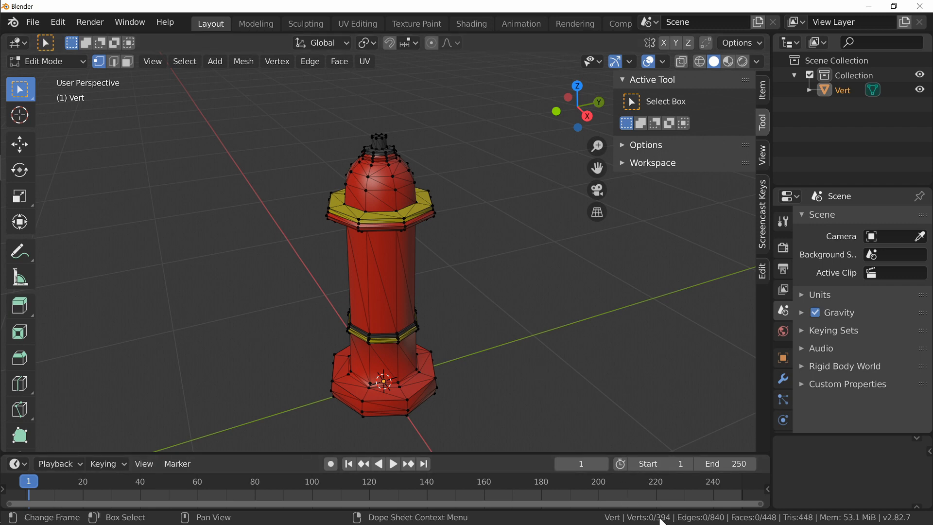
pyautogui.press('alt+tab')
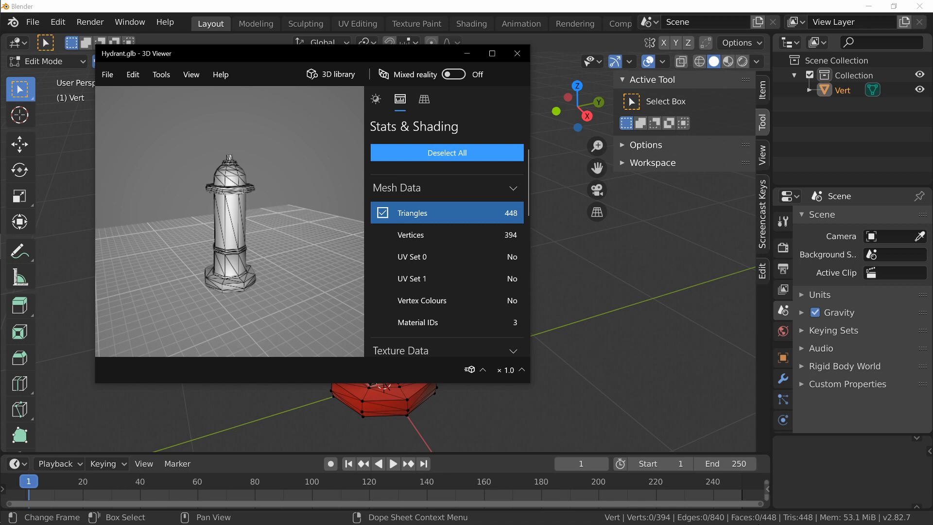
pyautogui.moveTo(457, 217)
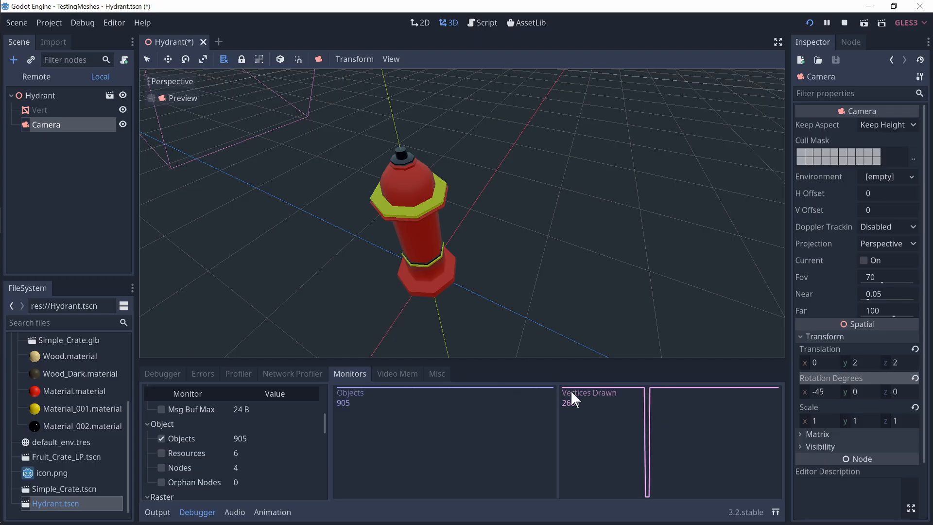
pyautogui.moveTo(586, 444)
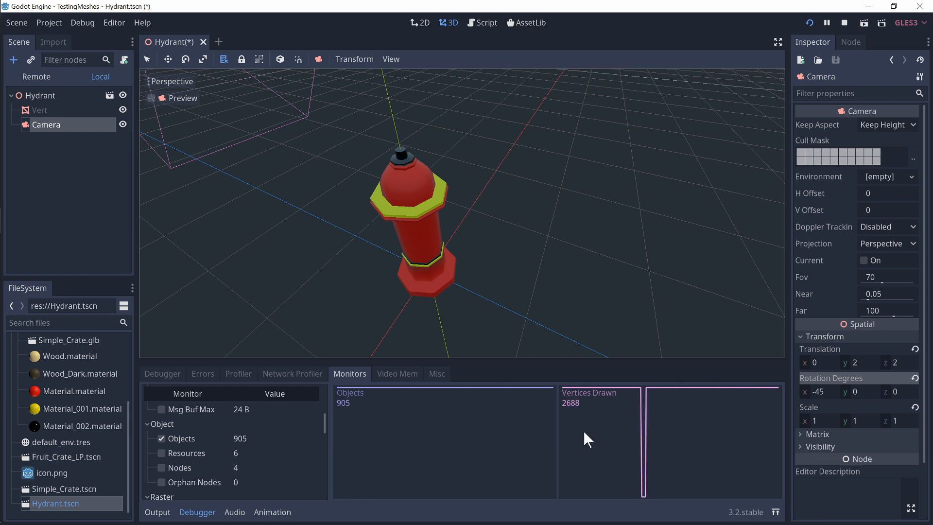
# Return from Godot's 2688 drawn vertices to the 394-vertex hydrant in Blender.
pyautogui.press('alt+tab')
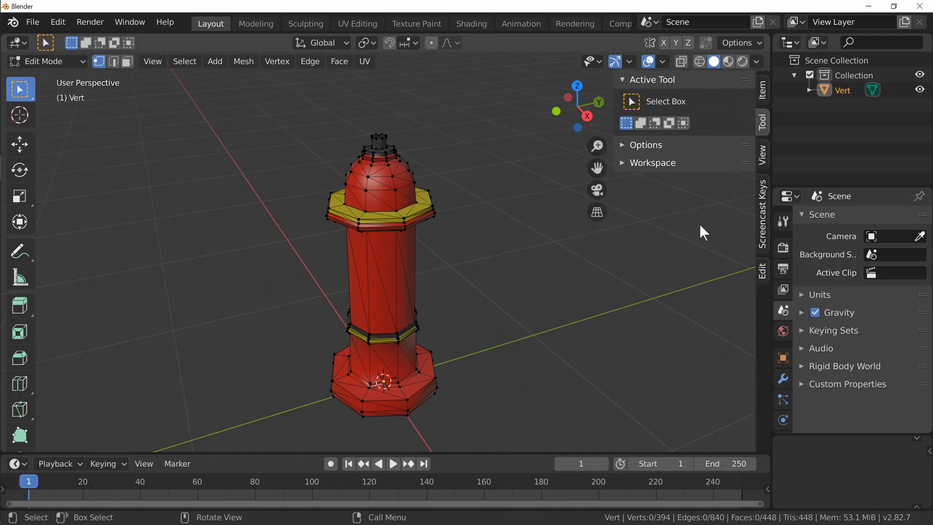
pyautogui.moveTo(416, 419)
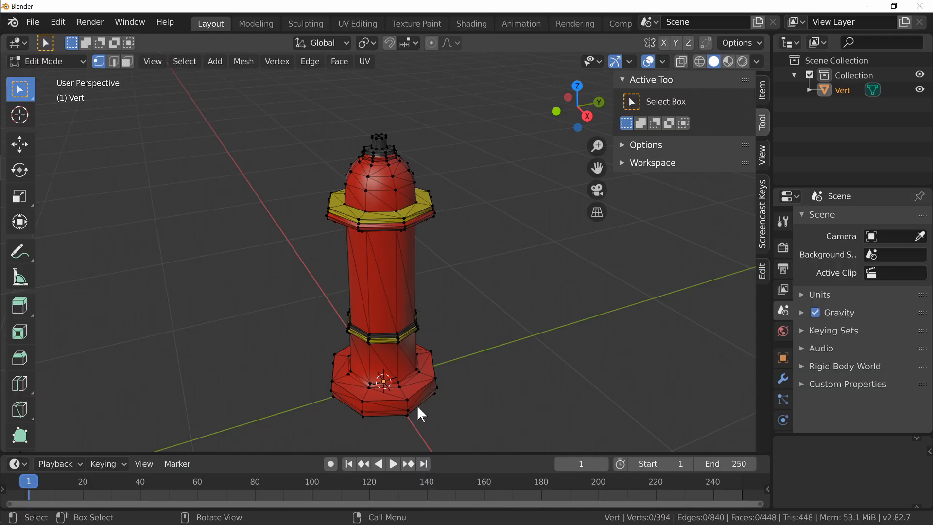
pyautogui.moveTo(501, 338)
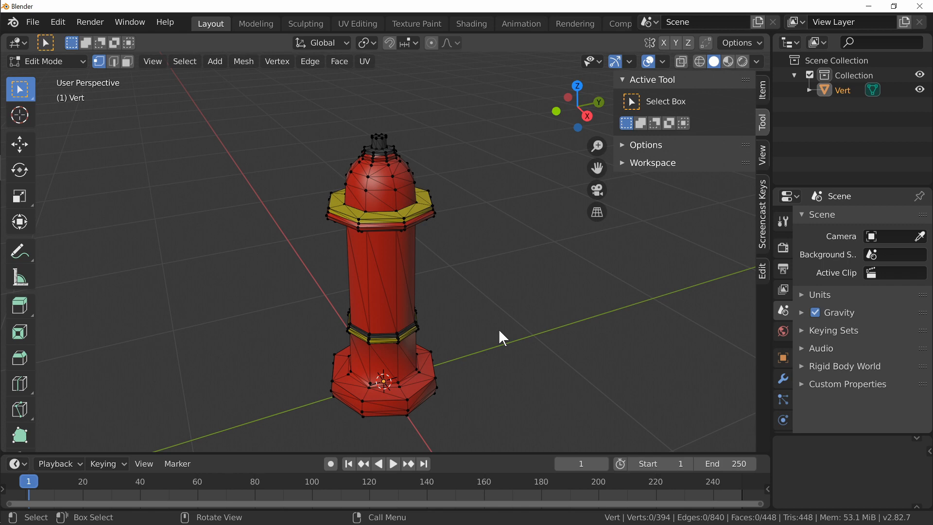
pyautogui.moveTo(719, 403)
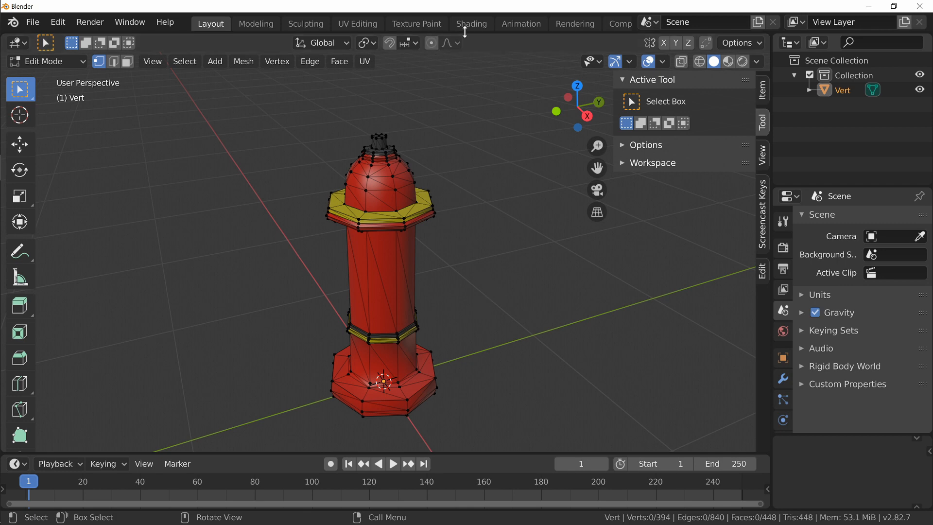
# Switch to the UV Editing workspace with the hydrant mesh selected.
pyautogui.click(357, 24)
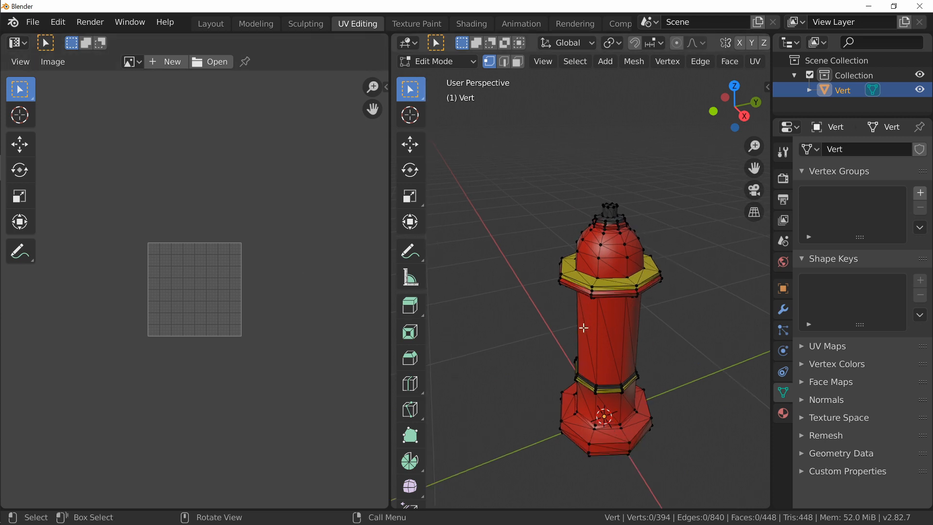
pyautogui.moveTo(634, 309)
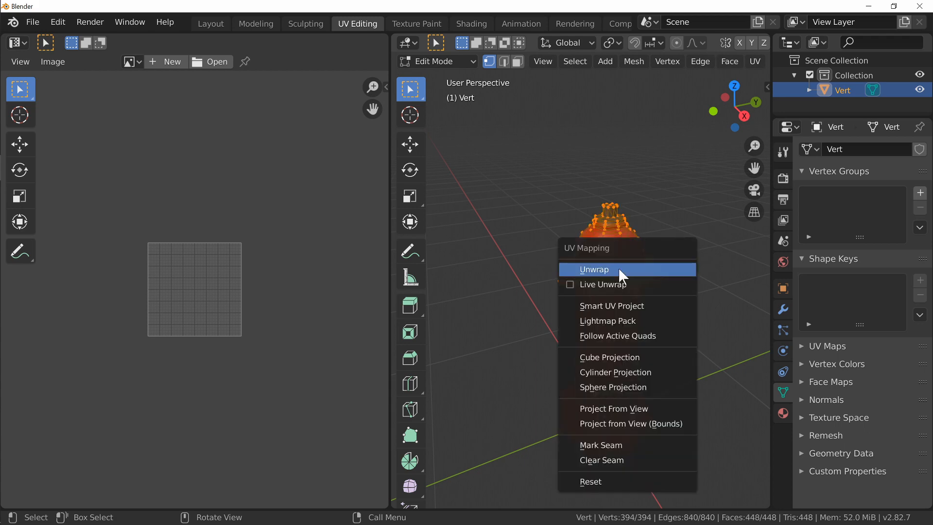
# Unwrap the whole 394-vertex hydrant into octagonal and ring-shaped UV islands.
pyautogui.click(594, 269)
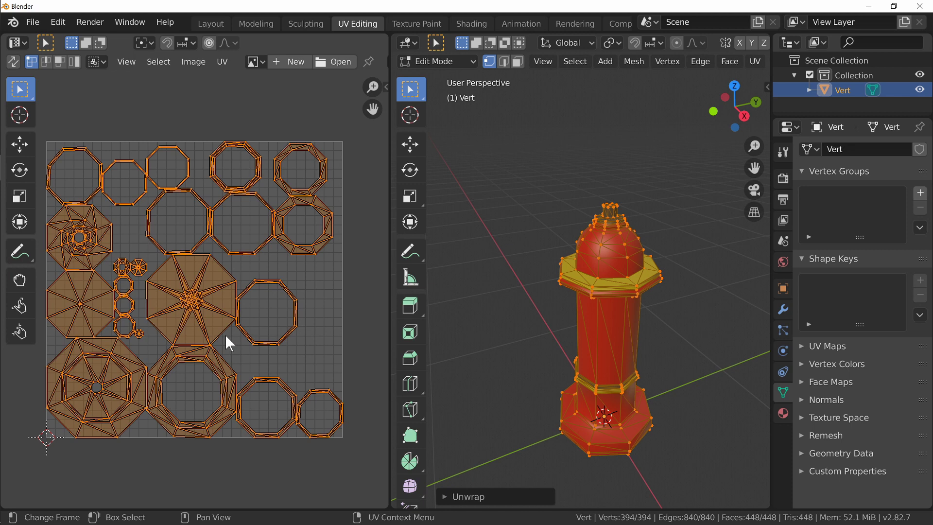
pyautogui.moveTo(512, 385)
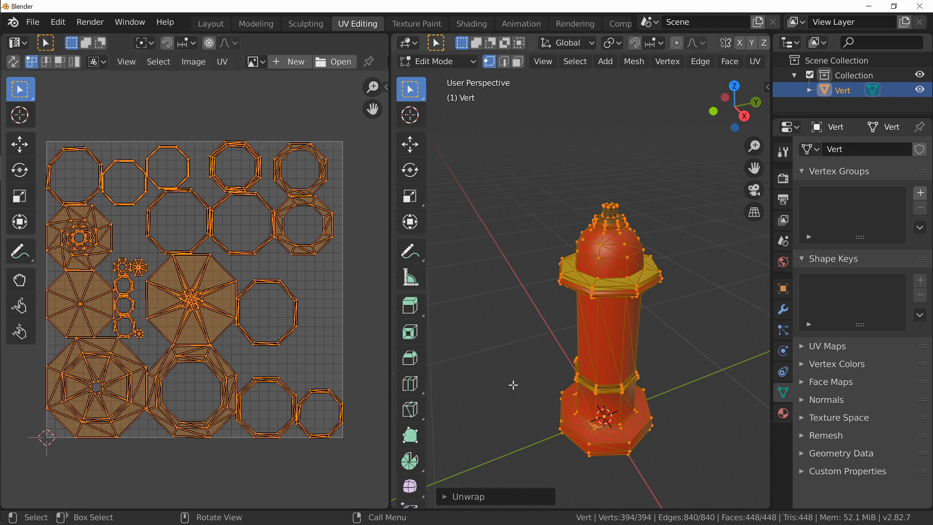
pyautogui.moveTo(538, 260)
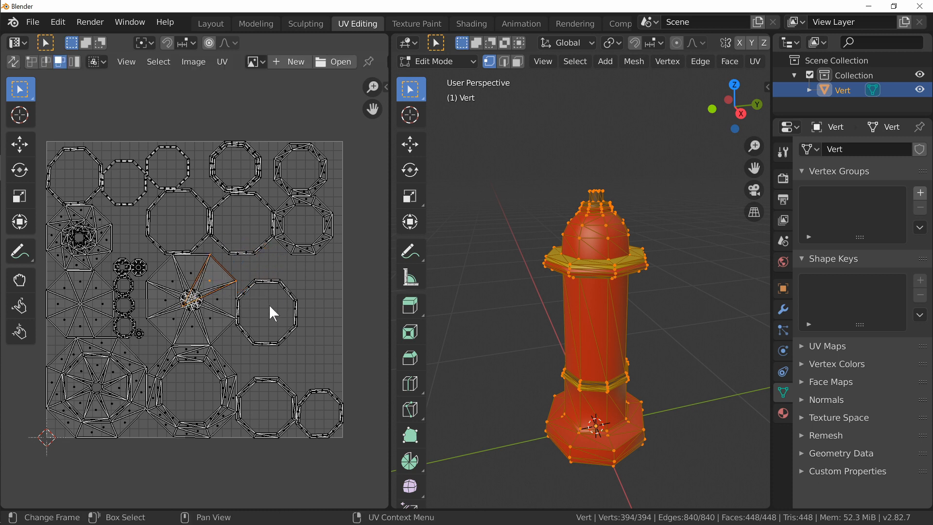
pyautogui.moveTo(231, 287)
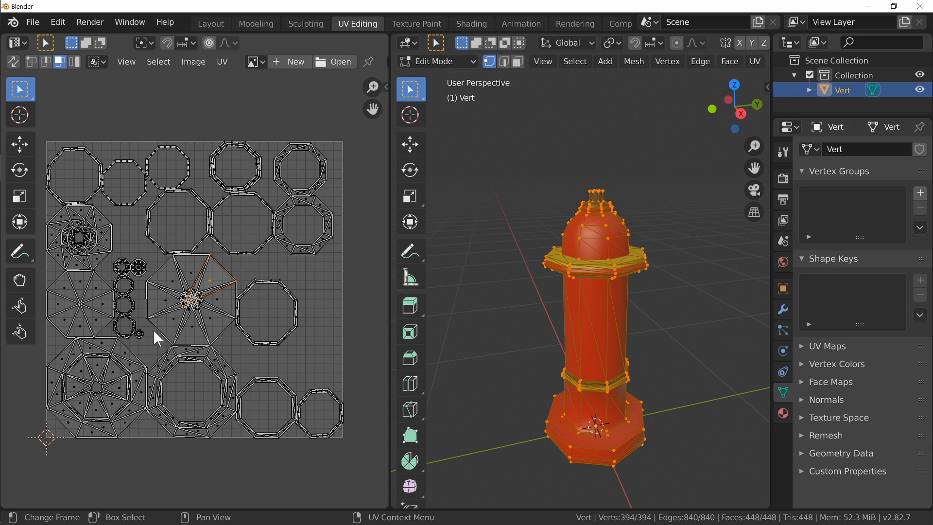
pyautogui.moveTo(259, 314)
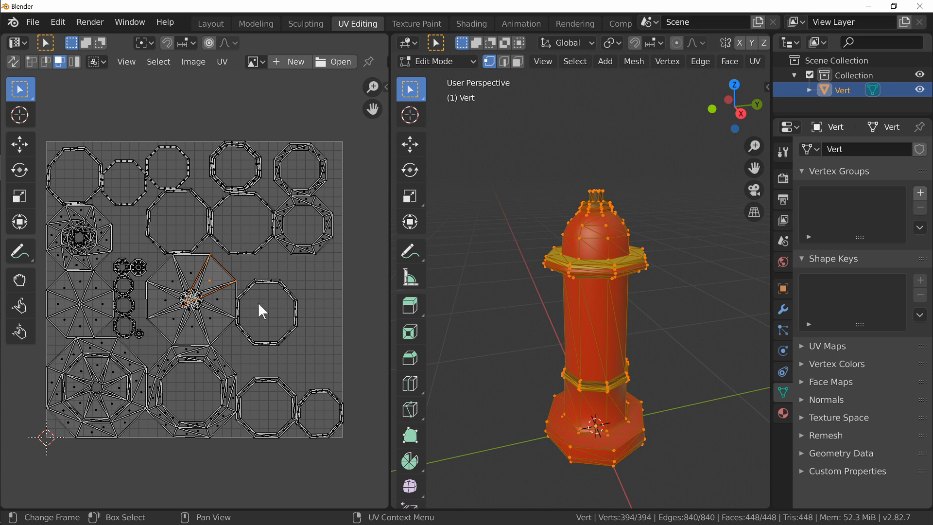
pyautogui.moveTo(33, 241)
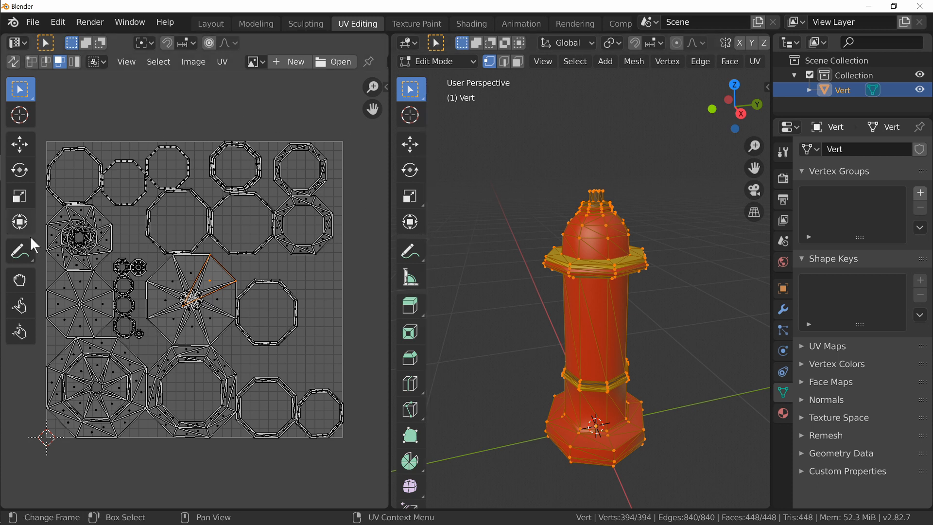
pyautogui.moveTo(784, 310)
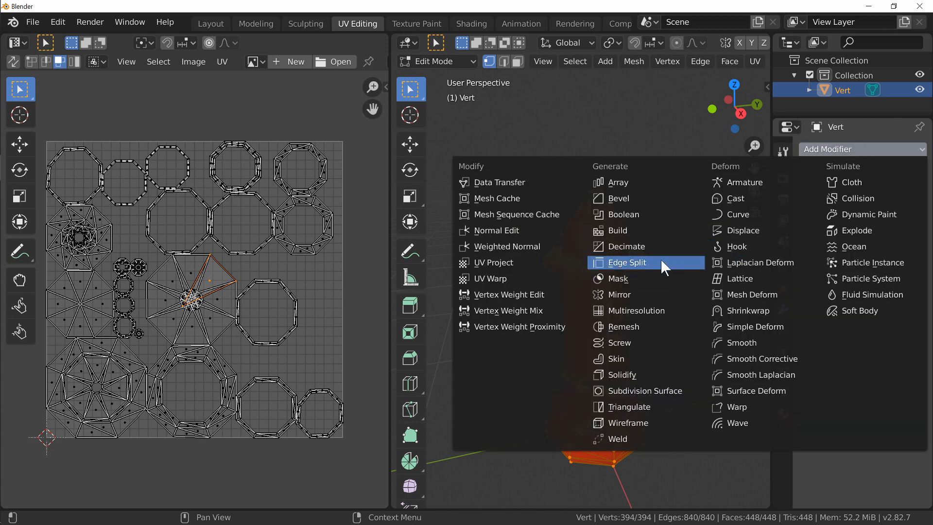
# Add and apply an Edge Split modifier, raising the hydrant to 1,344 vertices.
pyautogui.click(627, 262)
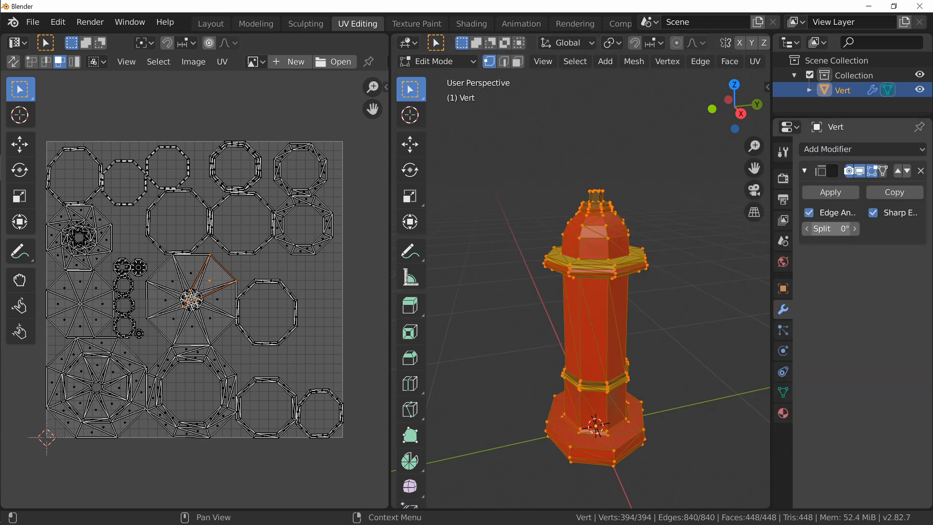
pyautogui.click(830, 192)
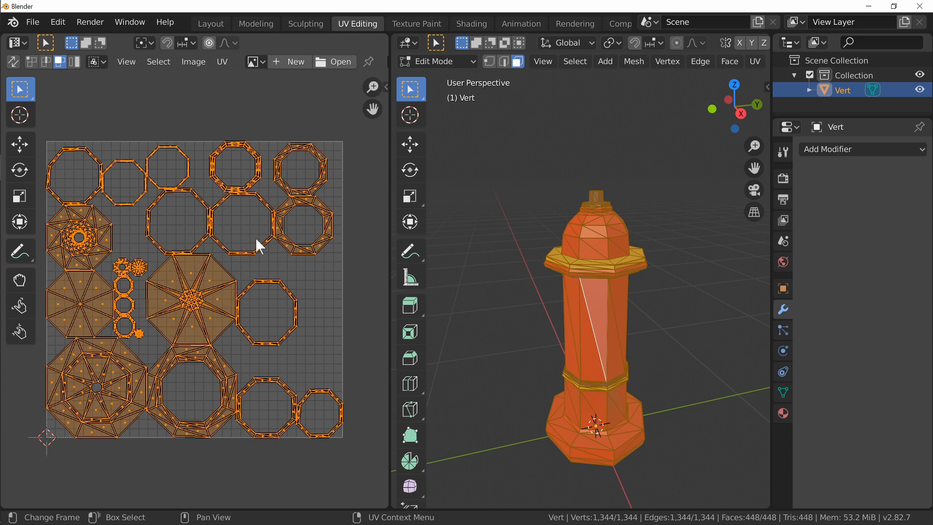
# Unwrap the edge-split hydrant again into many small triangular UV islands.
pyautogui.click(222, 61)
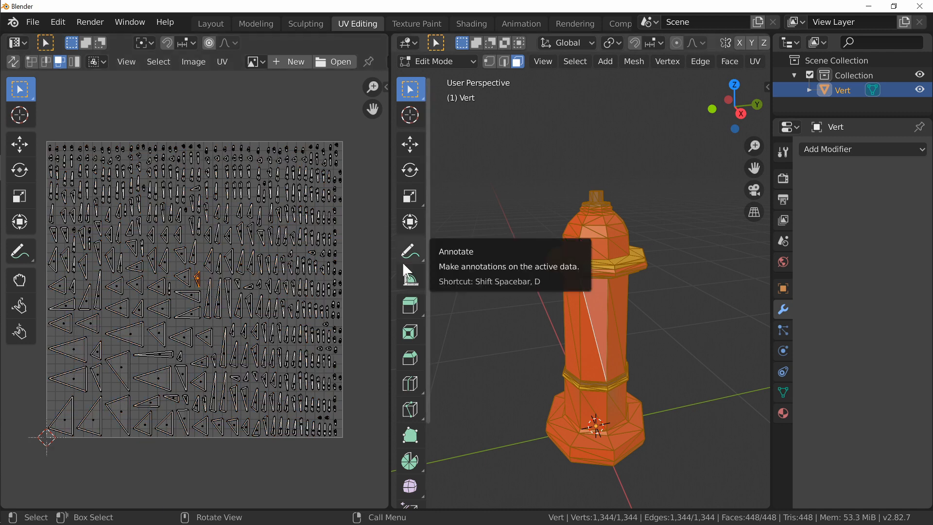
pyautogui.moveTo(590, 518)
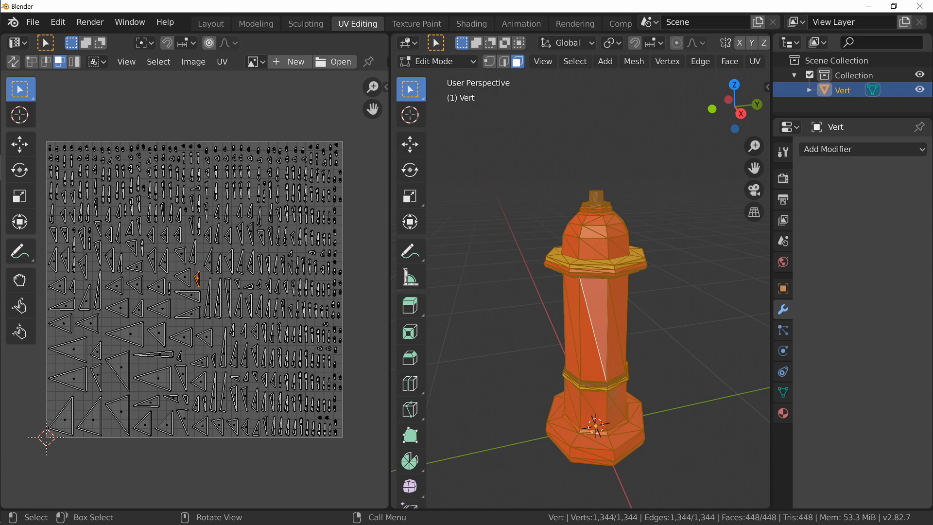
pyautogui.moveTo(627, 506)
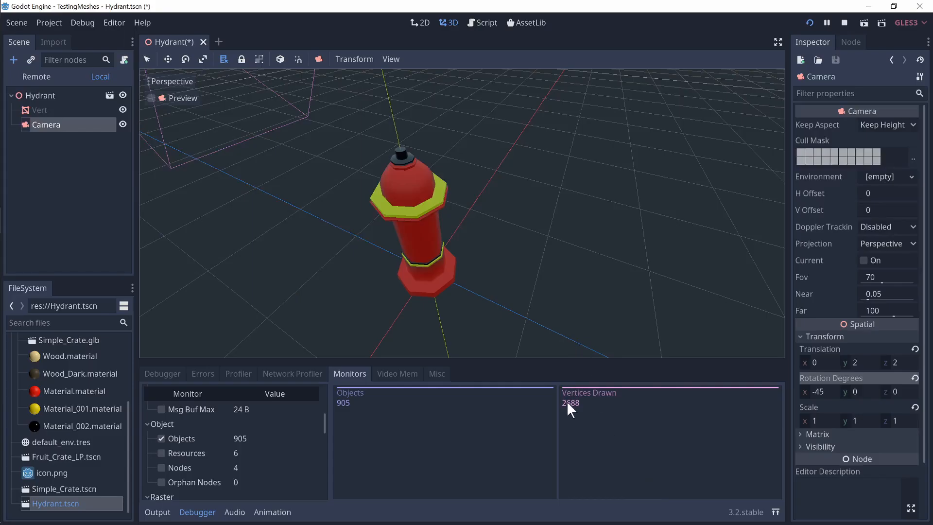
pyautogui.moveTo(615, 431)
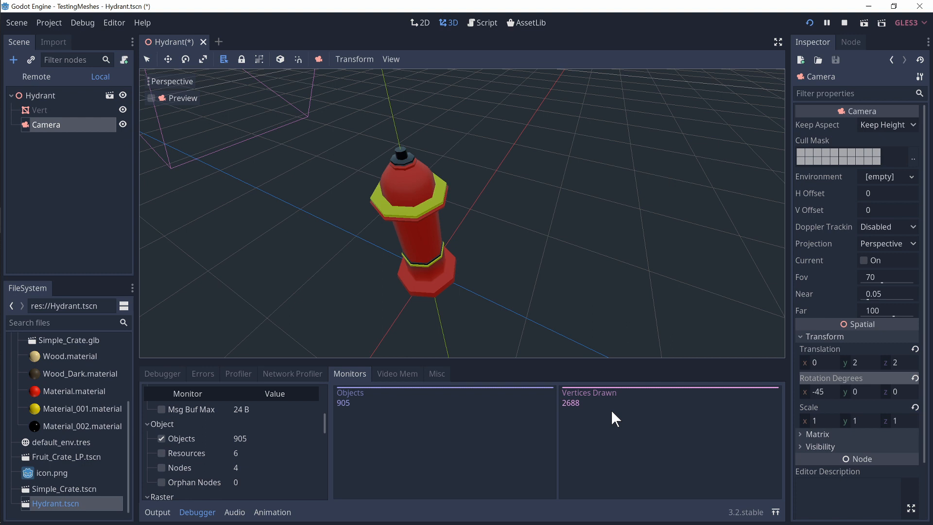
pyautogui.moveTo(586, 386)
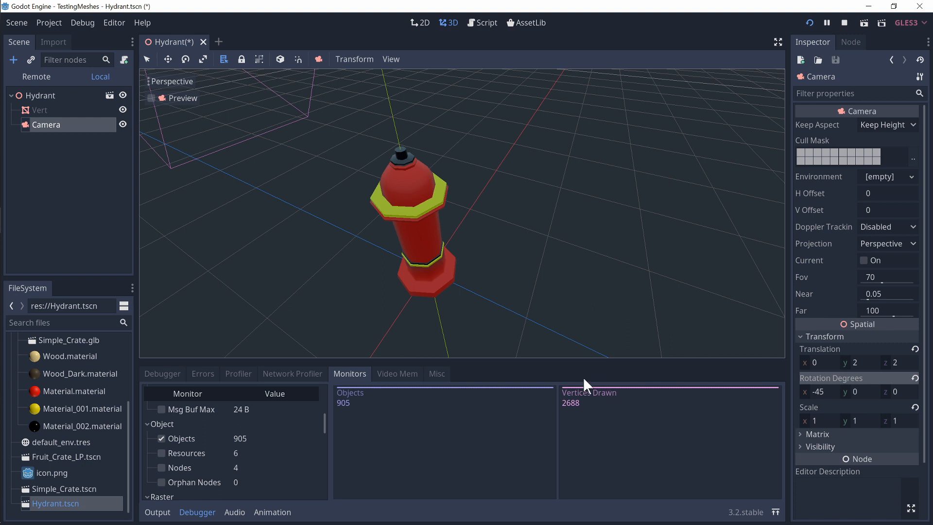
pyautogui.moveTo(599, 428)
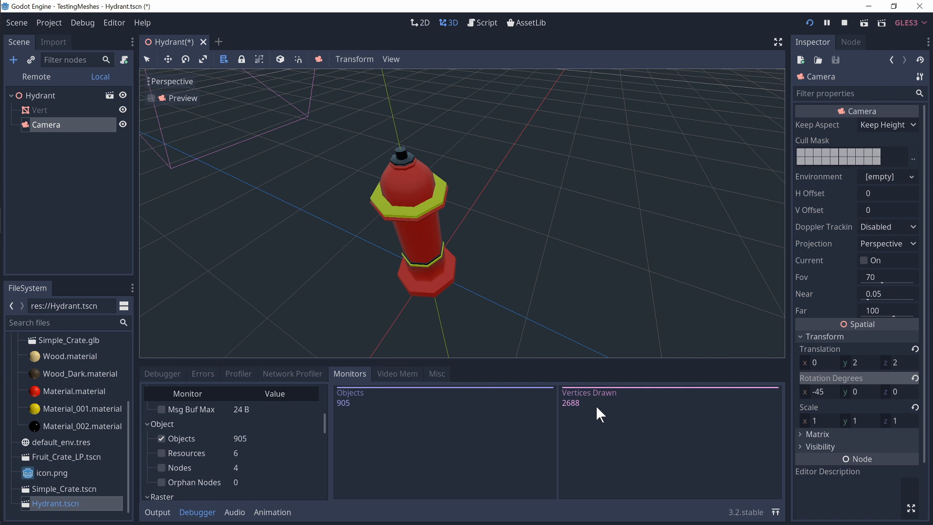
# Select the Vert node to show its three-surface mesh resource in the Inspector.
pyautogui.click(40, 110)
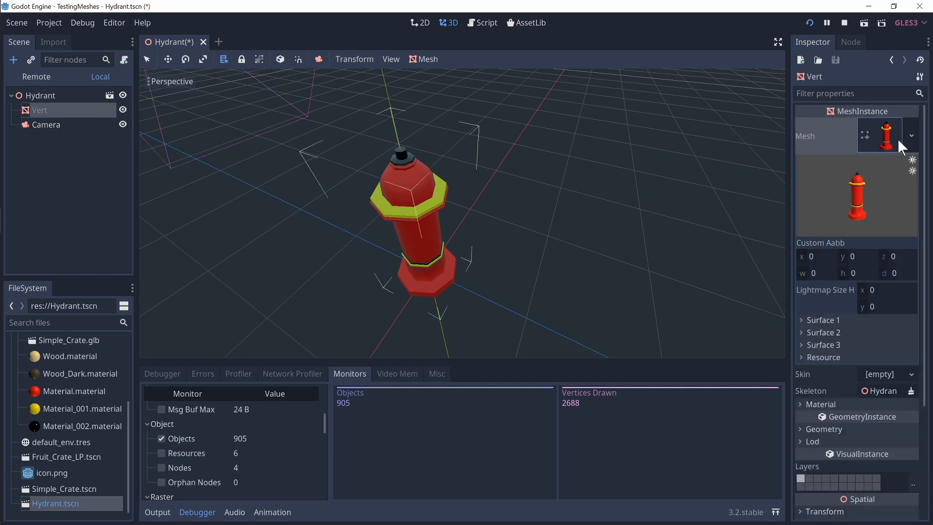
# Expand Surface 1 in the Inspector and edit its red material to reveal UV scale and offset.
pyautogui.click(802, 320)
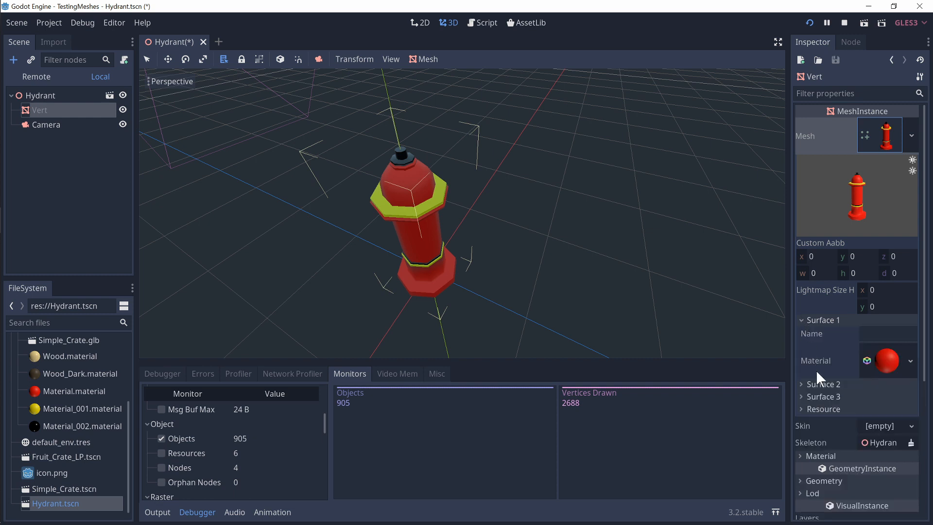
pyautogui.click(912, 157)
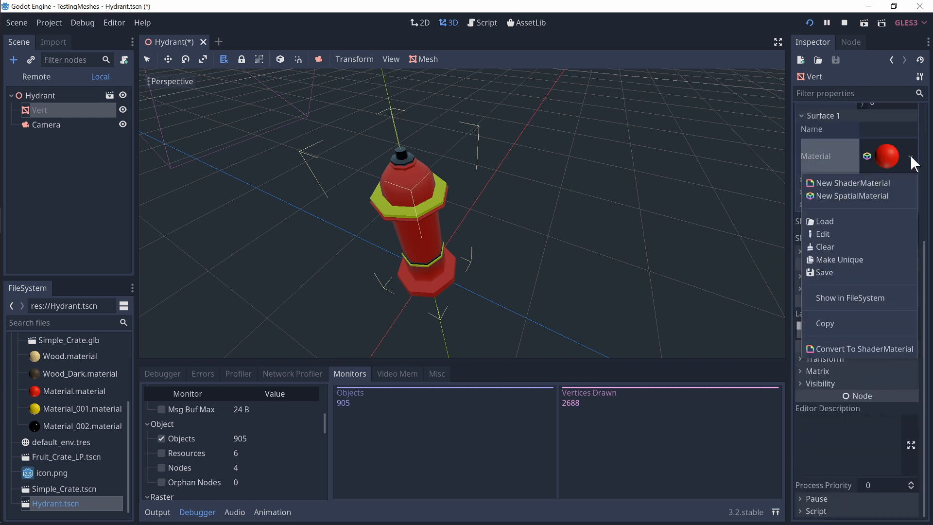
pyautogui.click(823, 234)
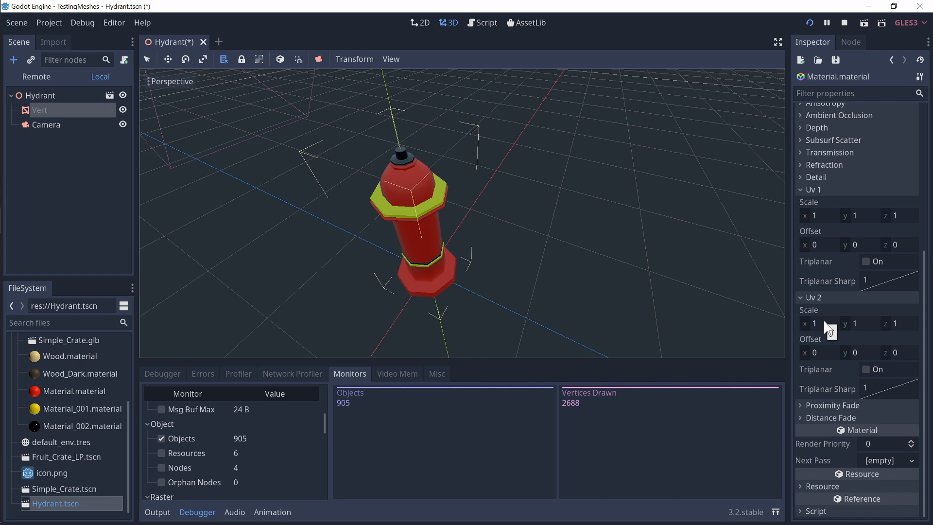
pyautogui.moveTo(564, 393)
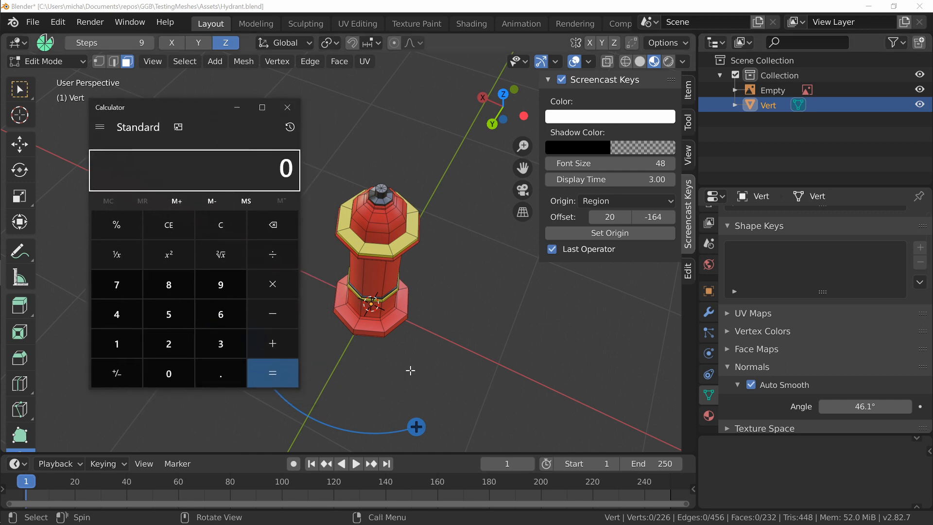
pyautogui.moveTo(348, 348)
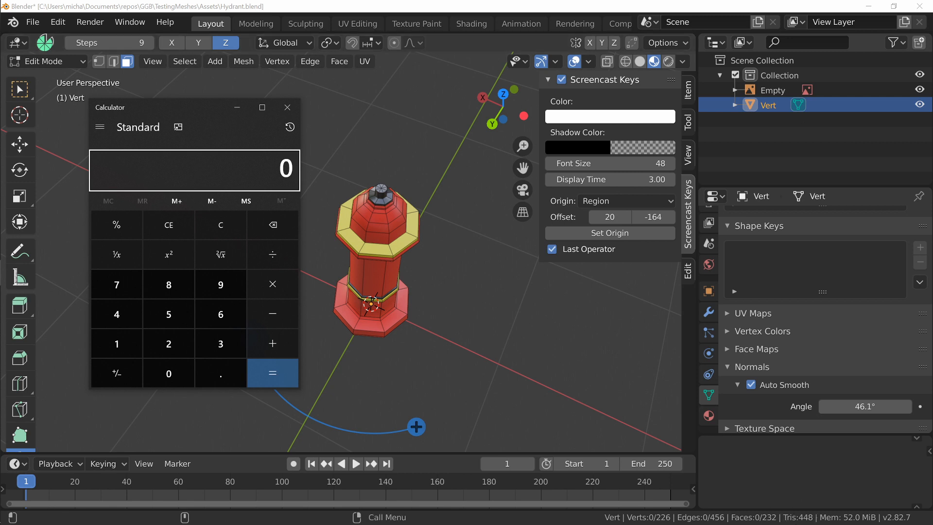
pyautogui.moveTo(213, 269)
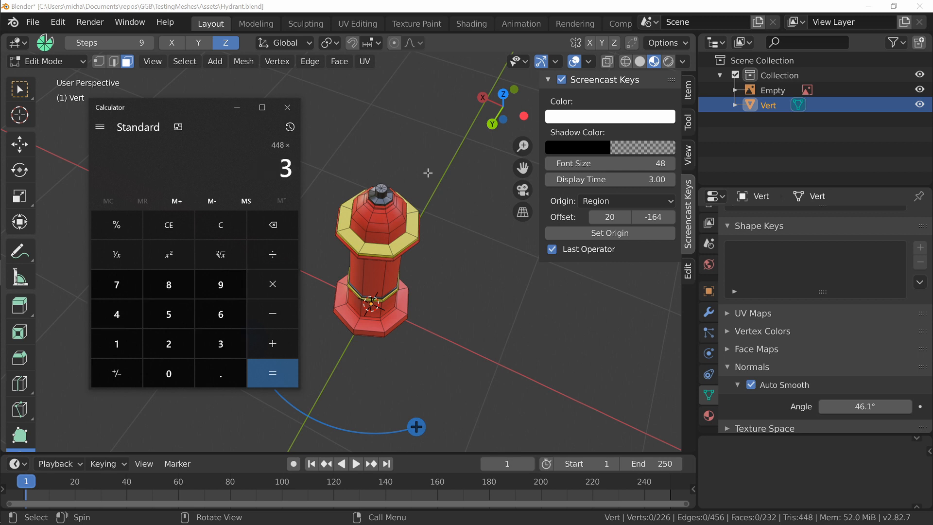
# Compute 448 × 3 = 1,344, then double it to 2,688 in Calculator.
pyautogui.click(273, 373)
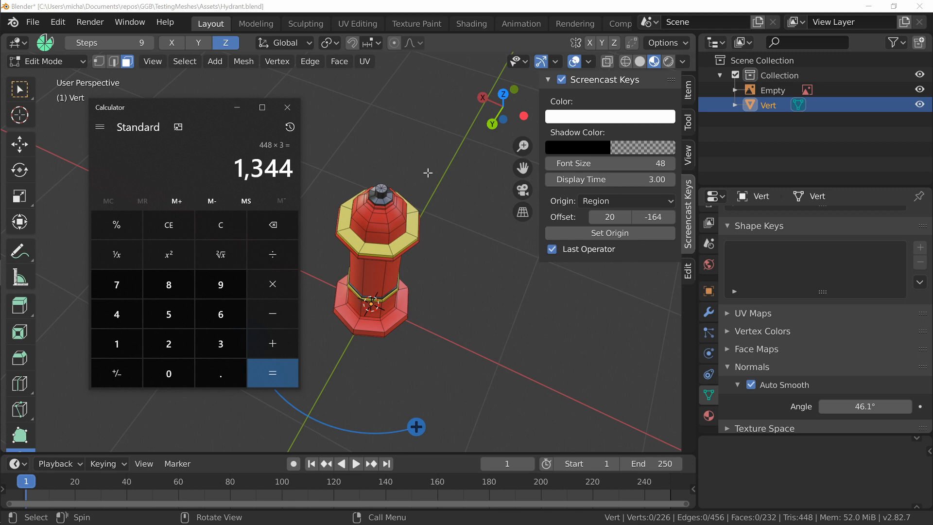
pyautogui.click(272, 374)
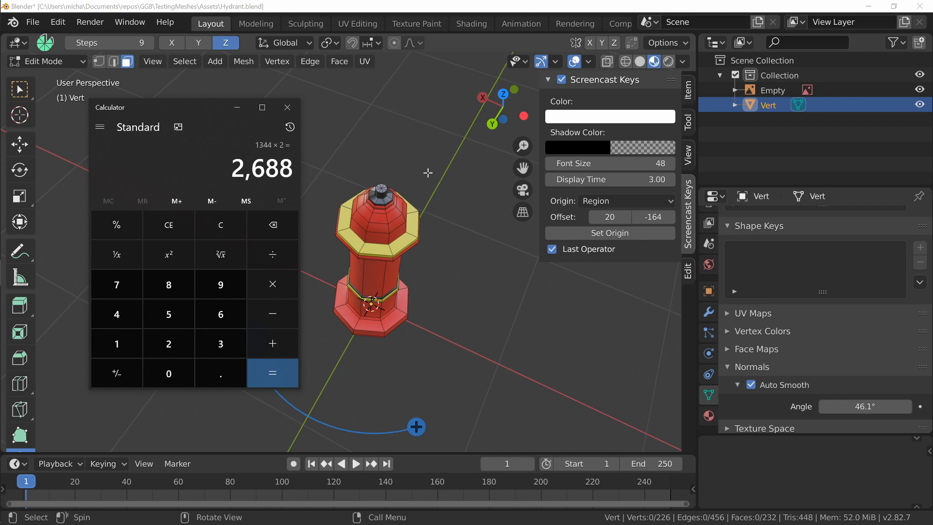
pyautogui.moveTo(500, 249)
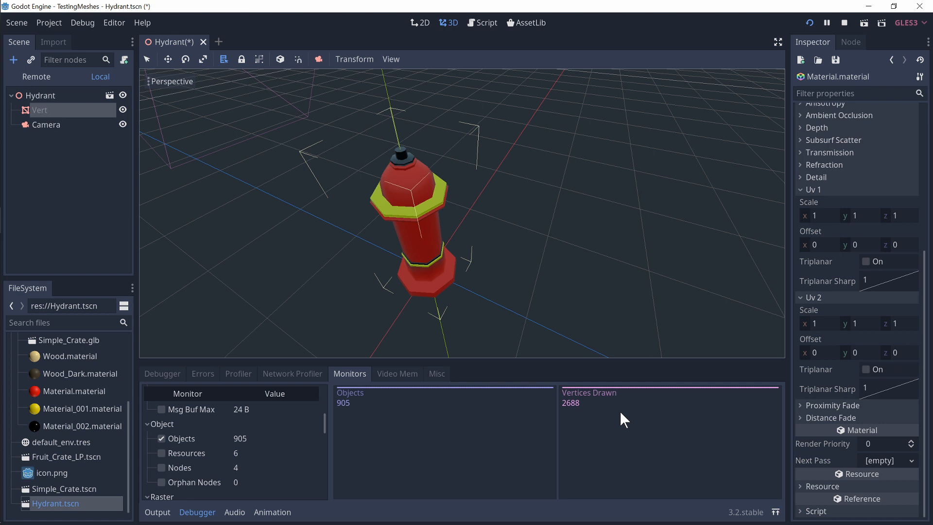
pyautogui.moveTo(620, 104)
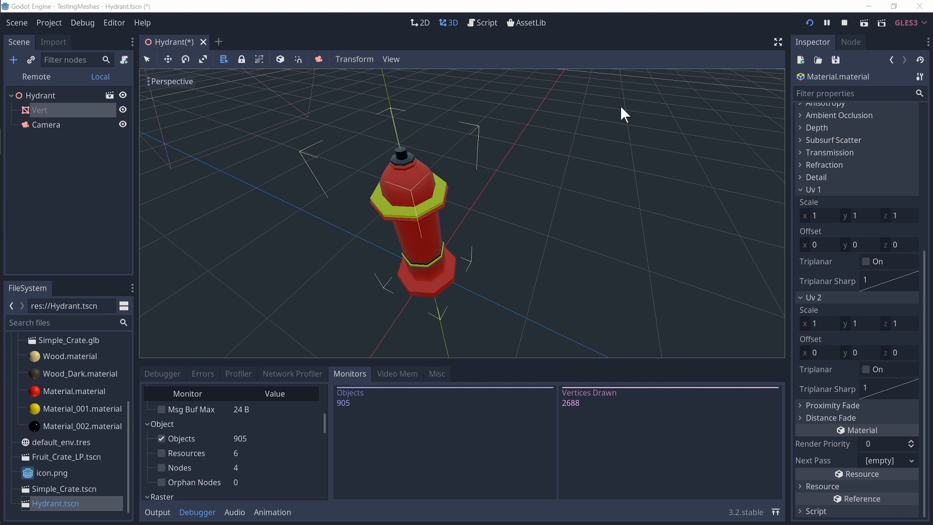